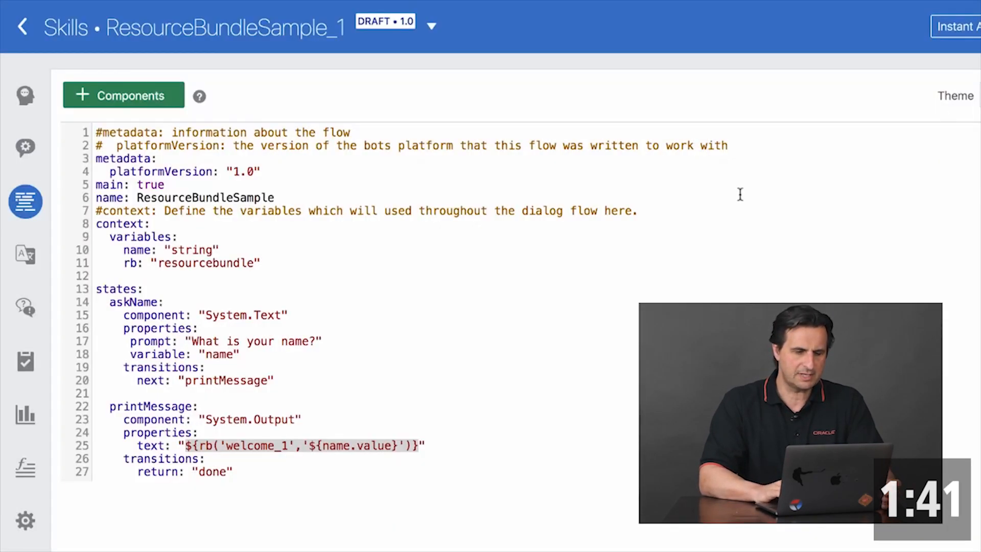
{"action": "mouse_move", "coordinate": [464, 290]}
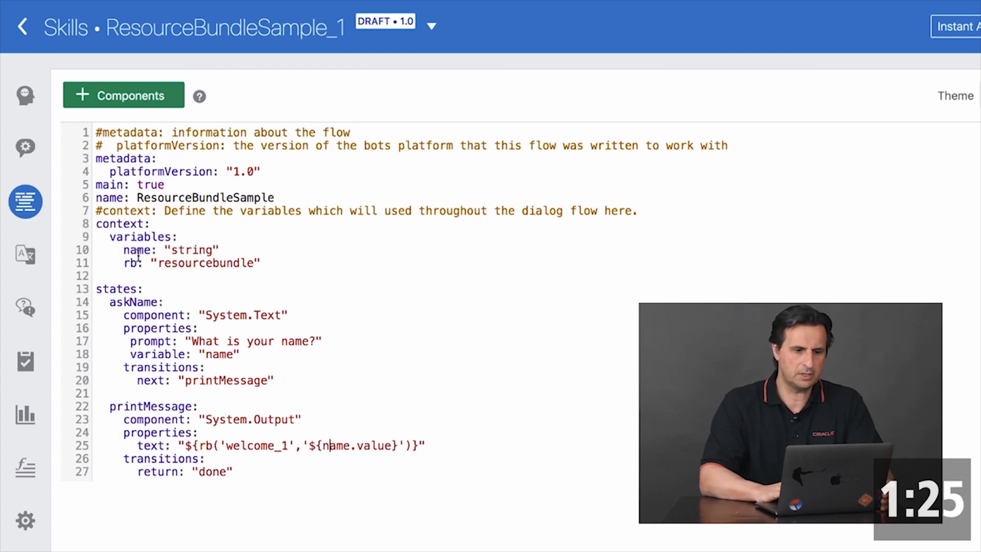
Select the welcome_1 key in the skill's resource bundles, showing its default and German messages.
{"action": "double_click", "coordinate": [131, 263]}
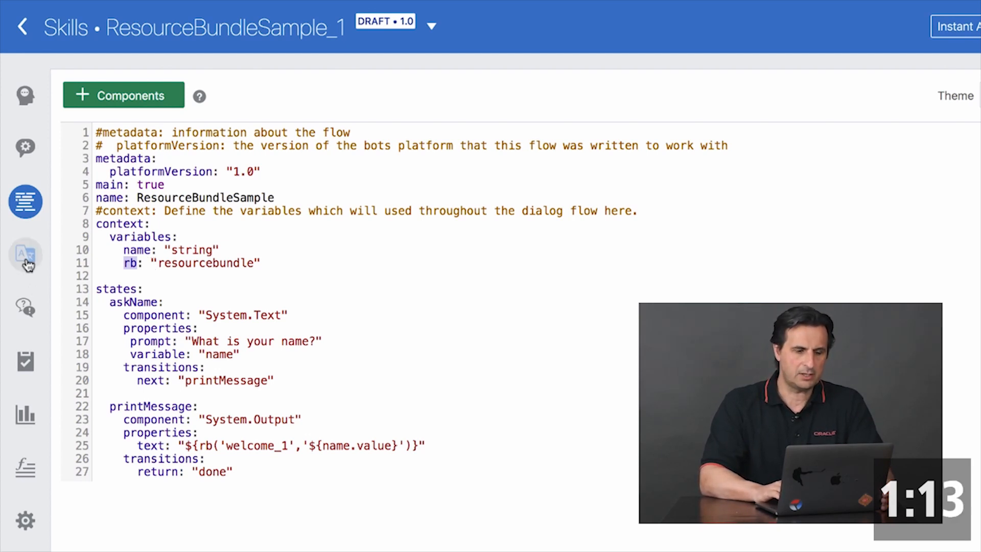
{"action": "left_click", "coordinate": [24, 255]}
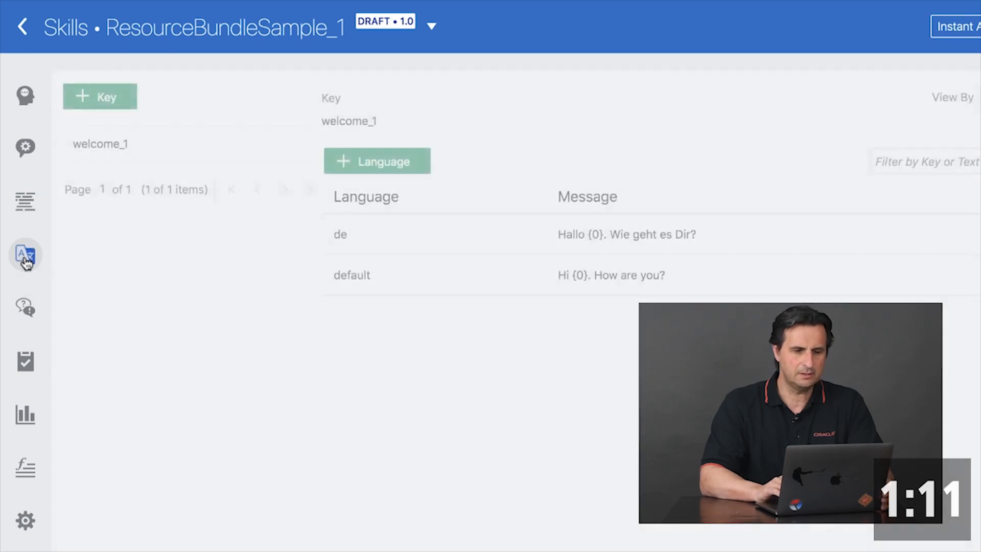
{"action": "mouse_move", "coordinate": [173, 280]}
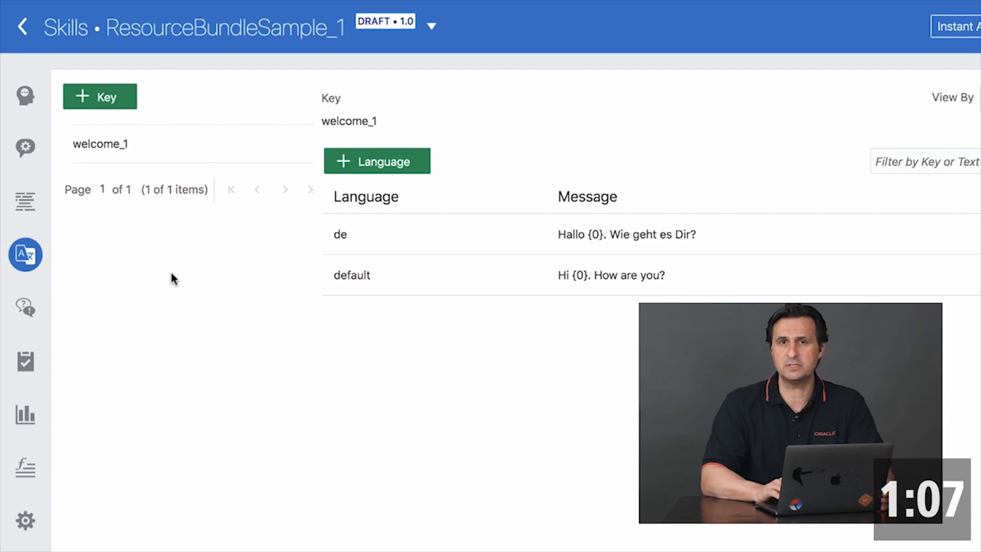
{"action": "left_click", "coordinate": [100, 144]}
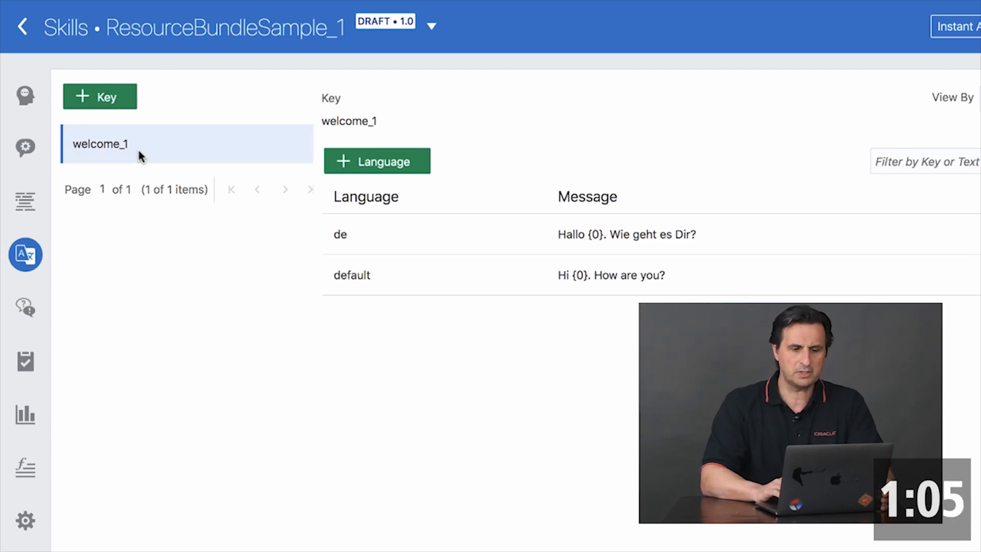
{"action": "mouse_move", "coordinate": [161, 213]}
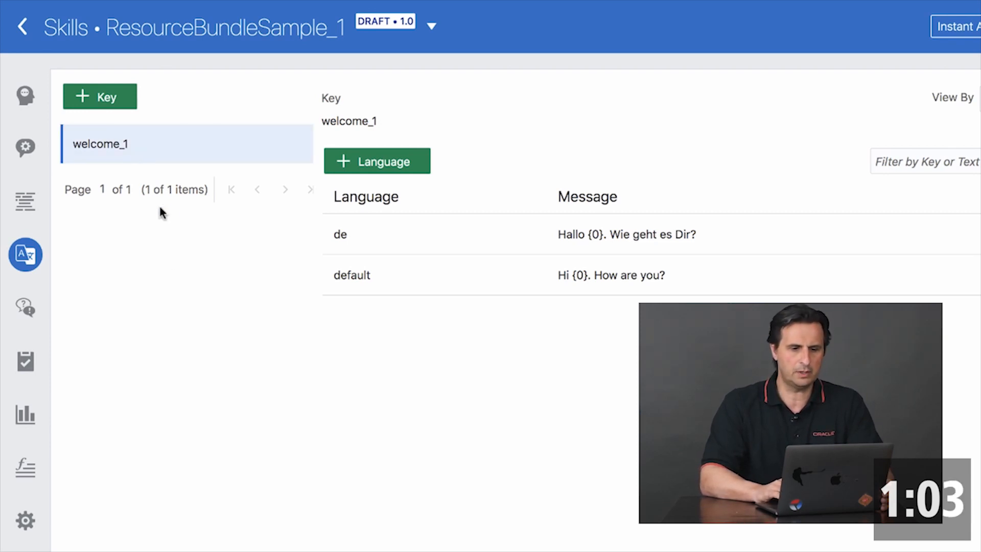
{"action": "left_click", "coordinate": [352, 275]}
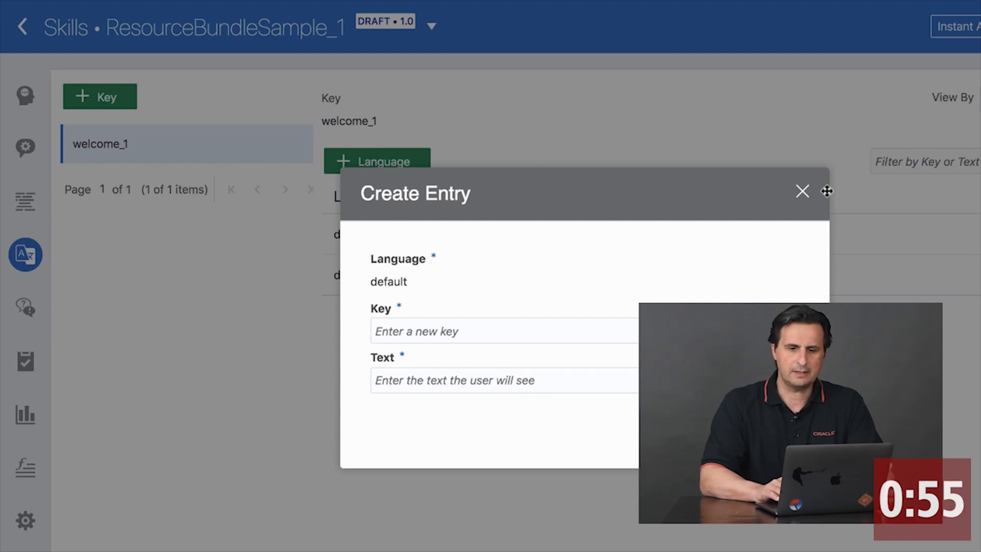
{"action": "left_click", "coordinate": [803, 191]}
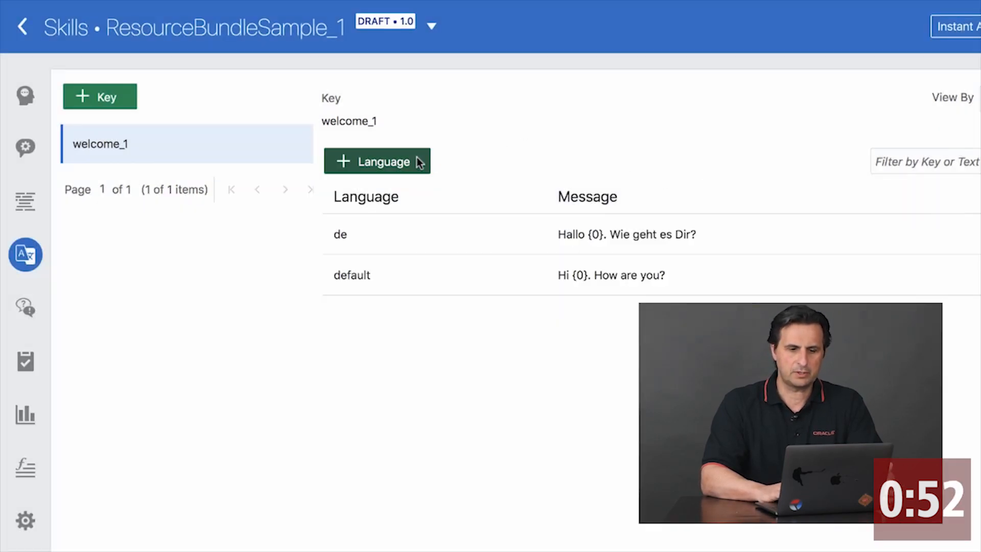
{"action": "left_click", "coordinate": [377, 160]}
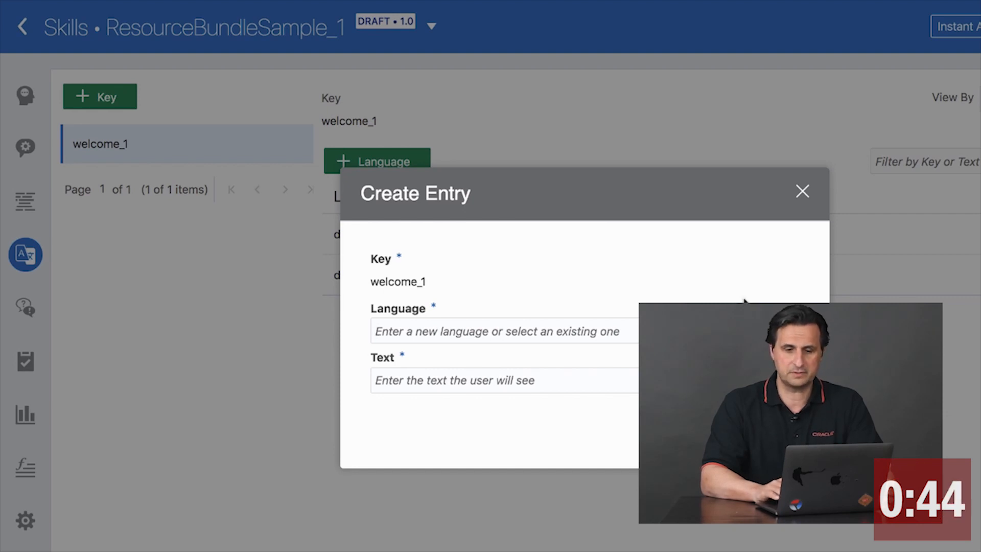
{"action": "left_click", "coordinate": [803, 191]}
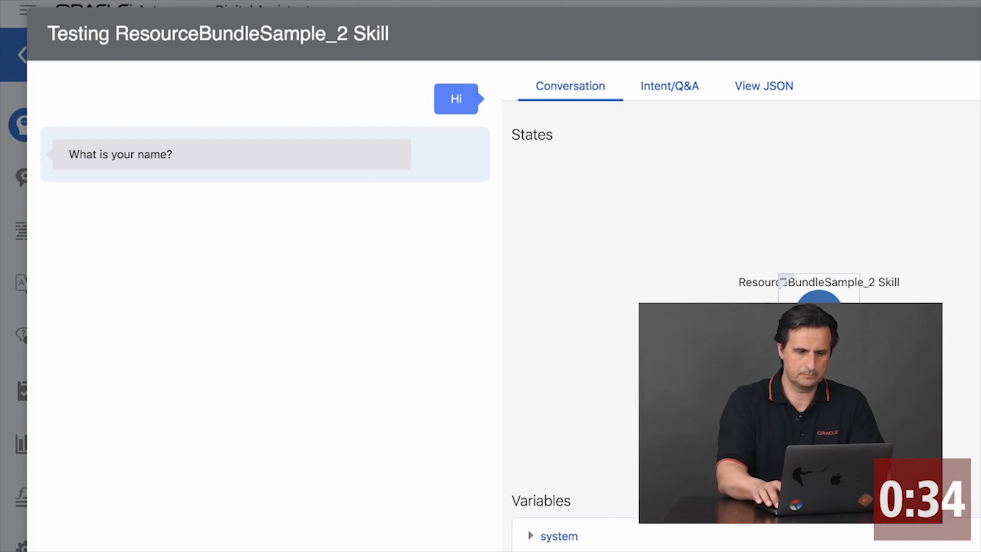
Answer the name prompt with 'Frank' and choose Deutsch to get 'Hallo Frank. Wie geht es Dir?'.
{"action": "type", "text": "Frank"}
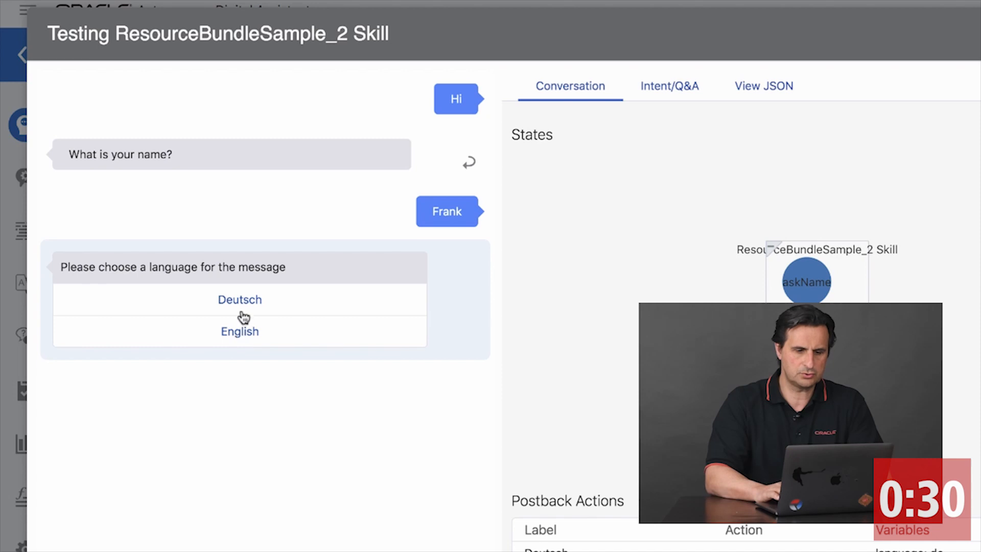
{"action": "left_click", "coordinate": [239, 299]}
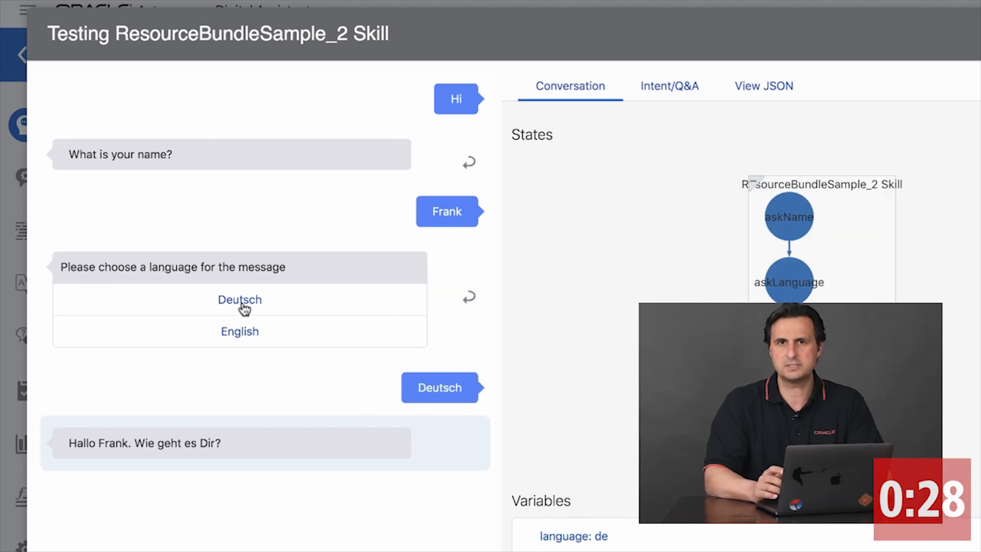